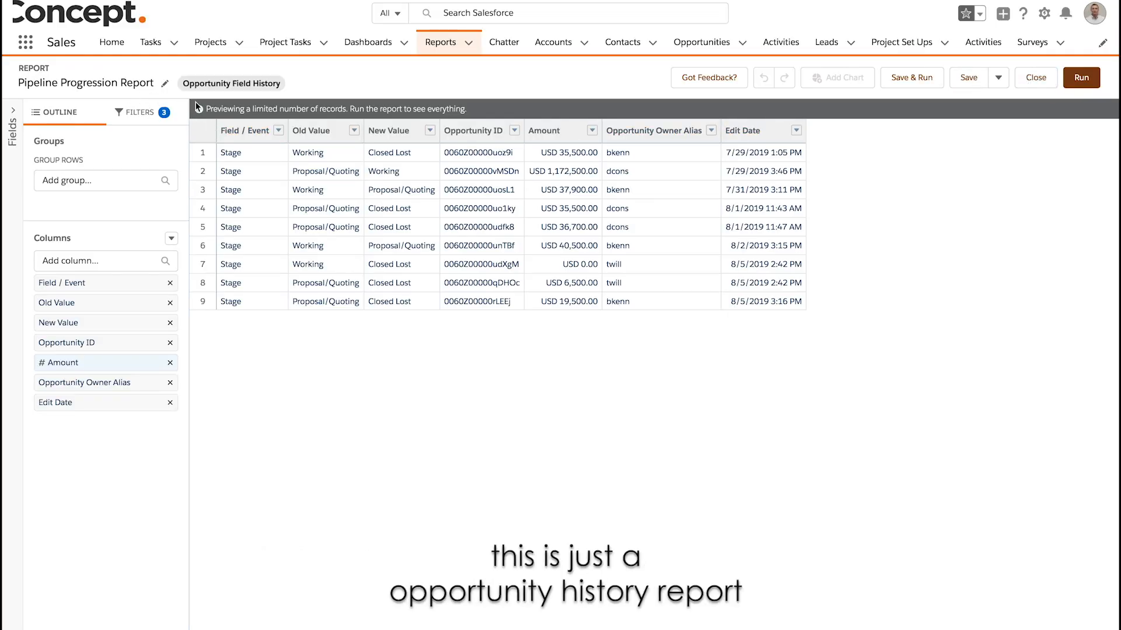
Add Edit Date as a row grouping, splitting records into weekly ranges with subtotals.
{"action": "left_click", "coordinate": [136, 112]}
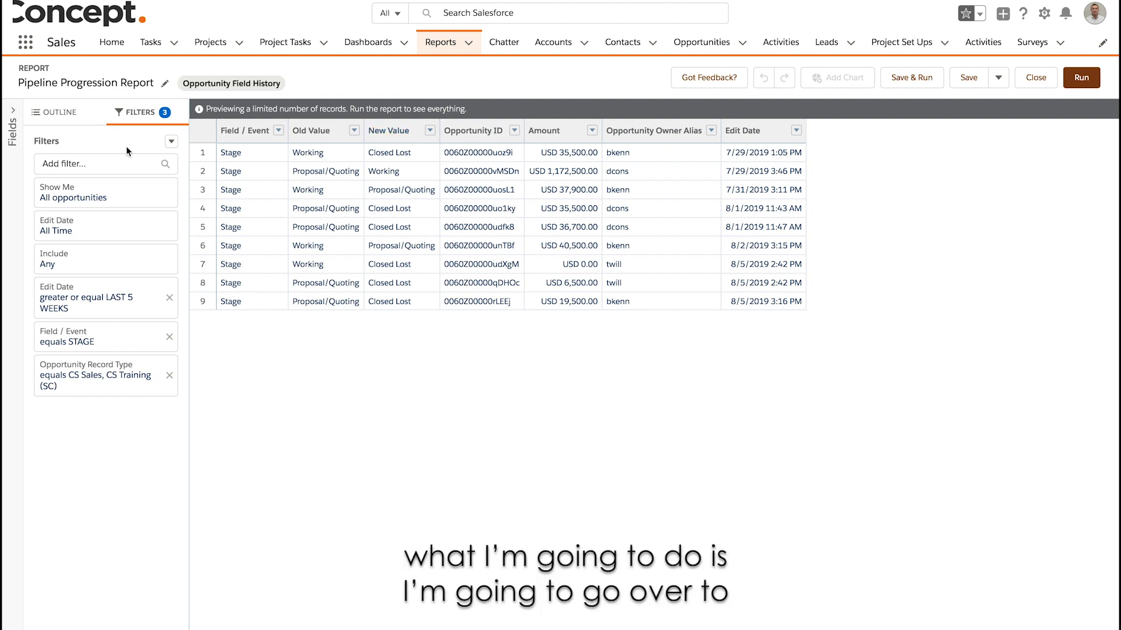
{"action": "left_click", "coordinate": [61, 112]}
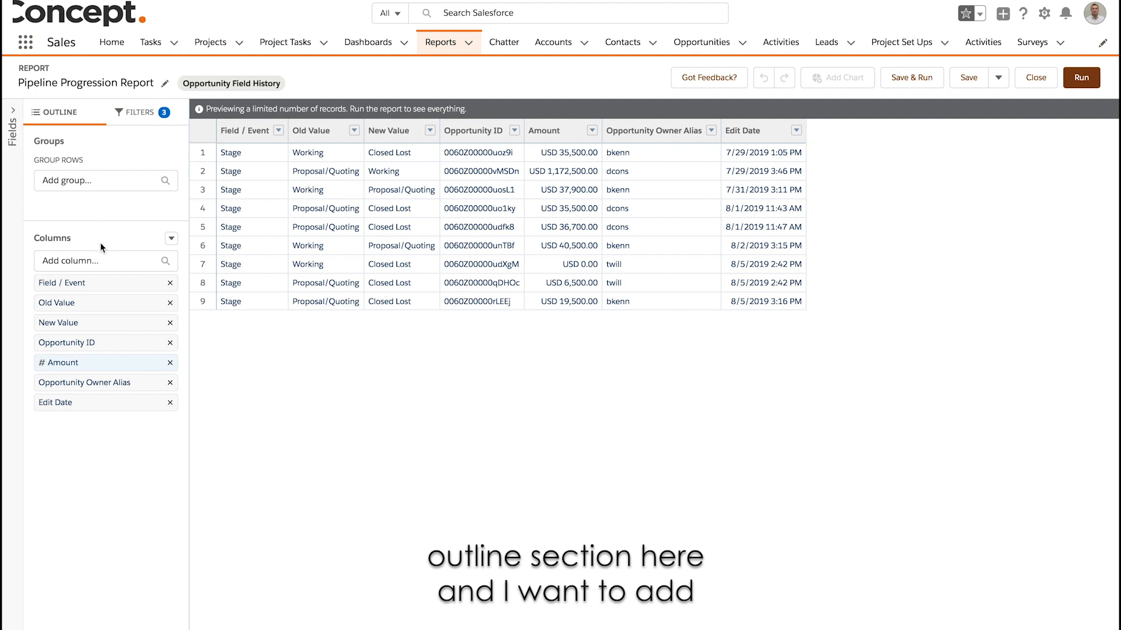
{"action": "left_click", "coordinate": [106, 181]}
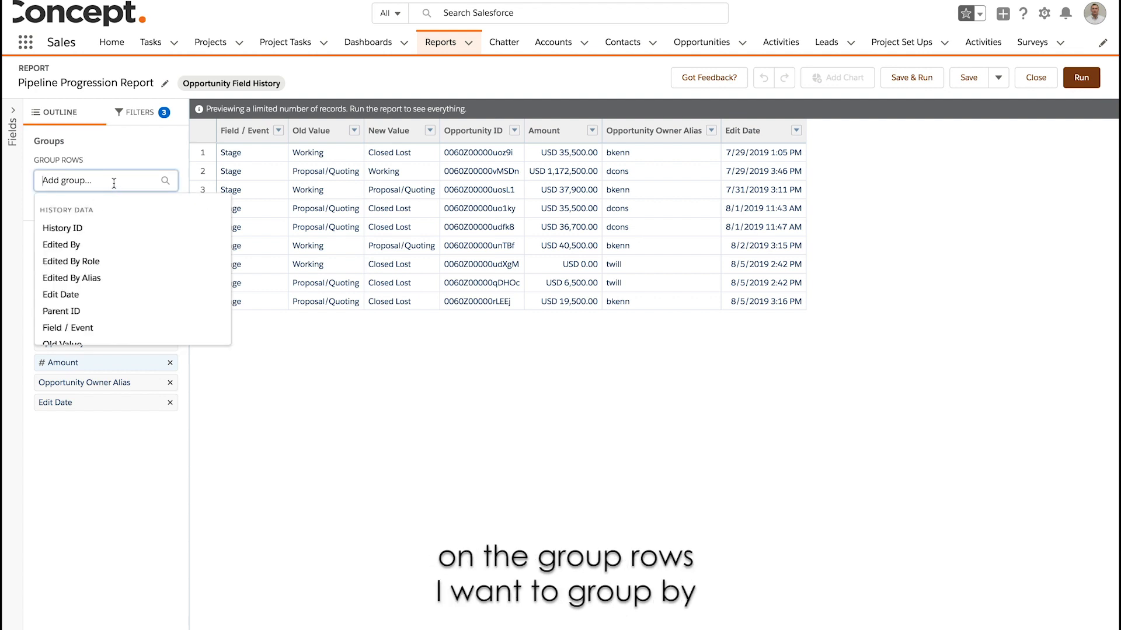
{"action": "type", "text": "edit"}
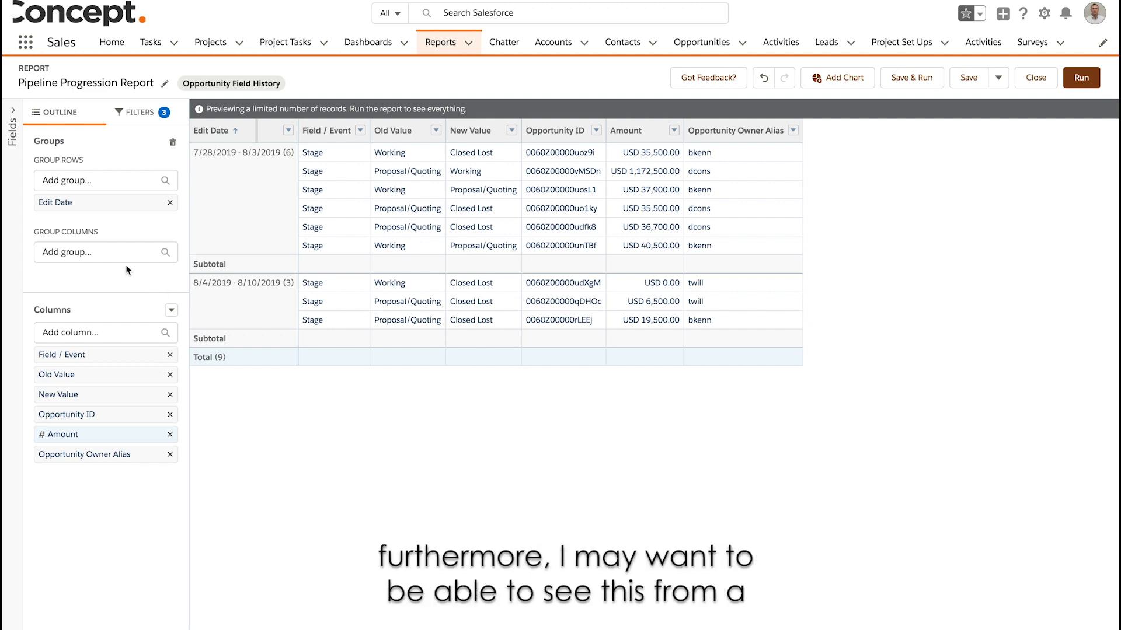
Add Opportunity Owner Alias as a column grouping for a week-by-owner count matrix.
{"action": "left_click", "coordinate": [105, 252]}
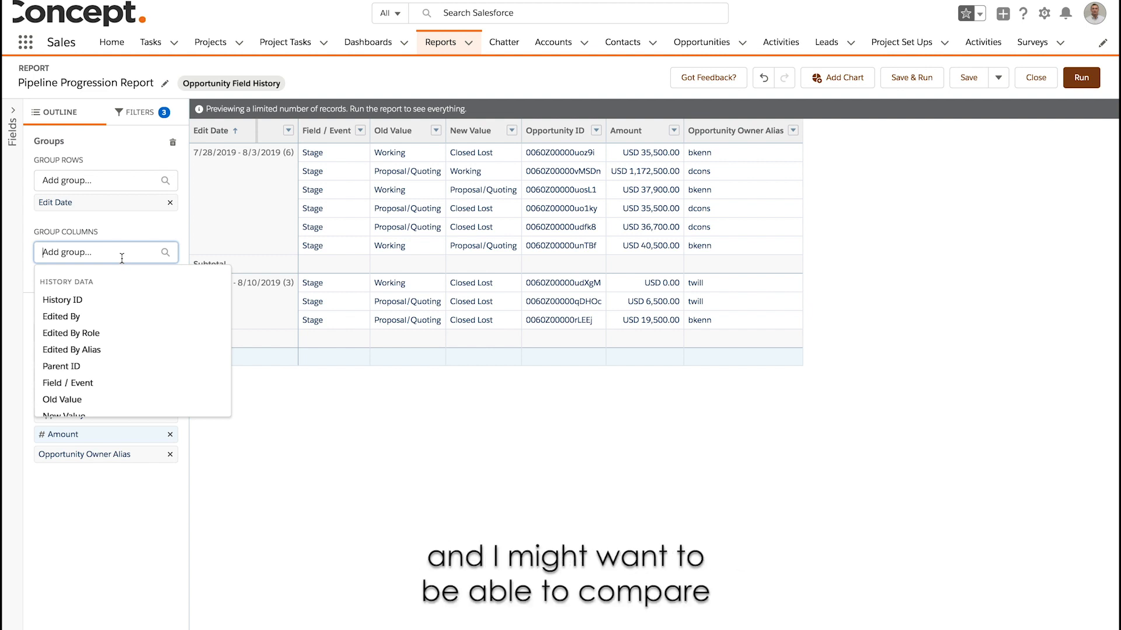
{"action": "type", "text": "owner"}
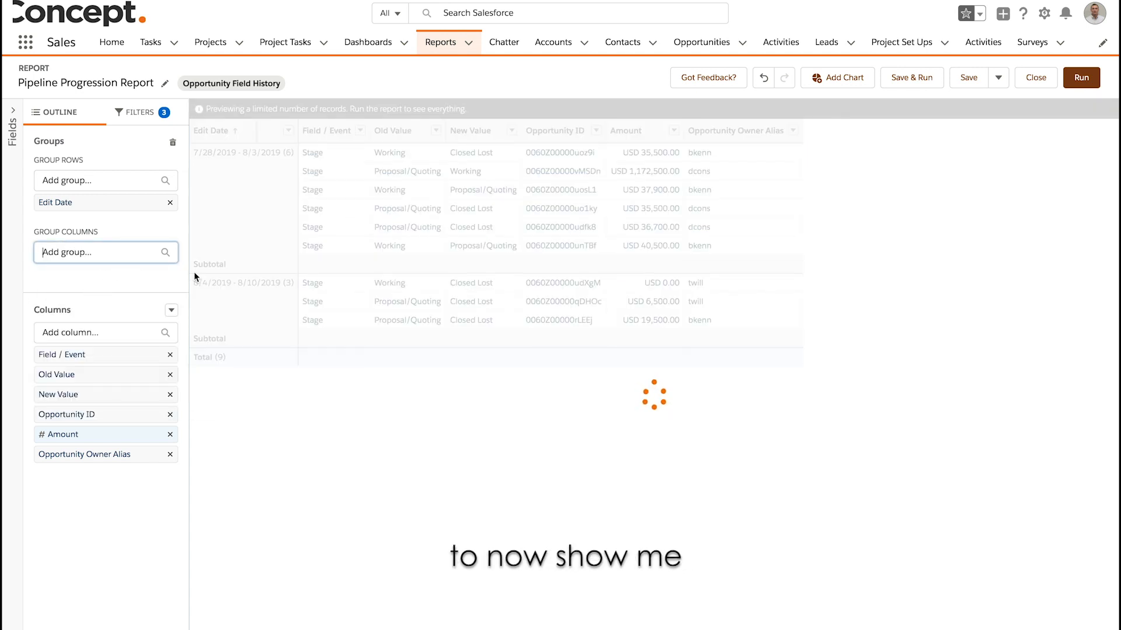
{"action": "left_click", "coordinate": [105, 252]}
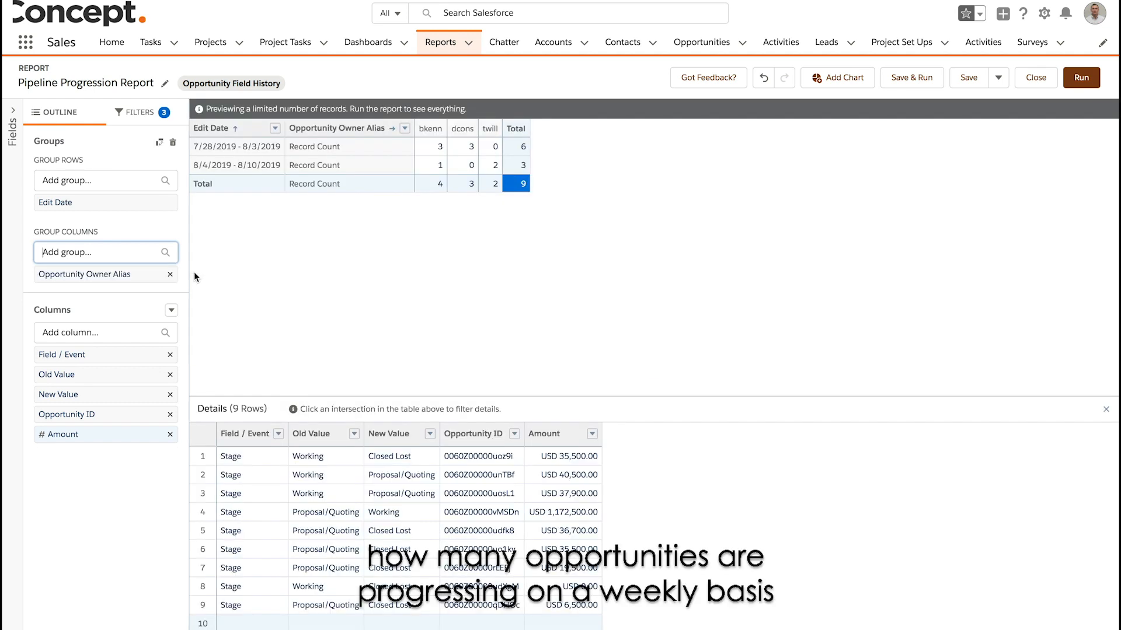
{"action": "left_click", "coordinate": [462, 146]}
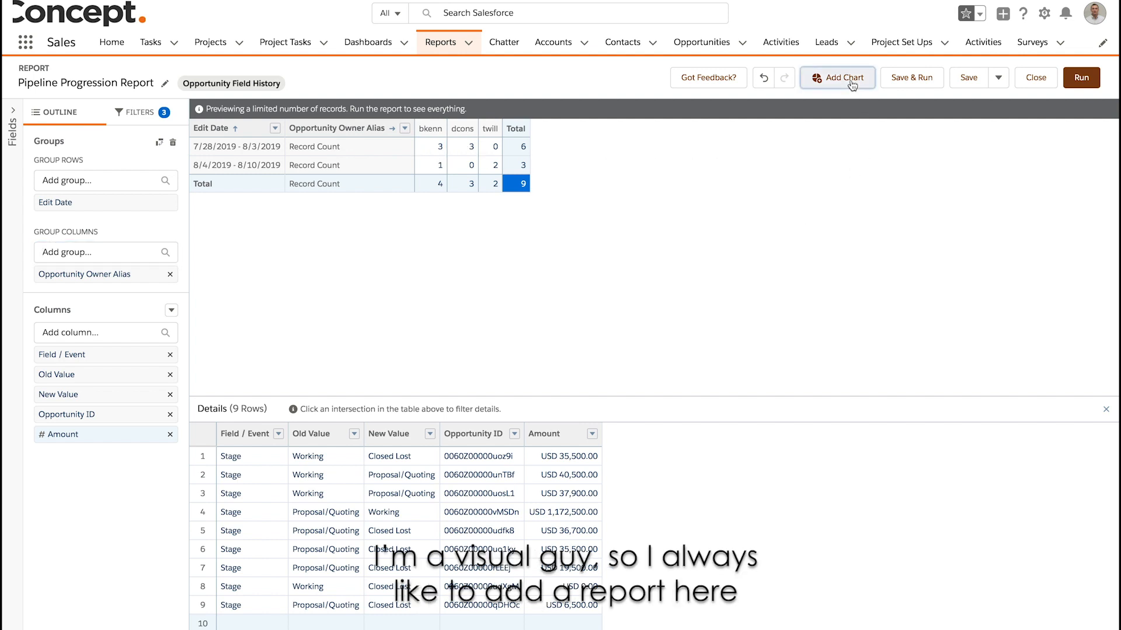
Add a Stacked Column chart of weekly counts by owner and turn off Detail Rows.
{"action": "left_click", "coordinate": [837, 77]}
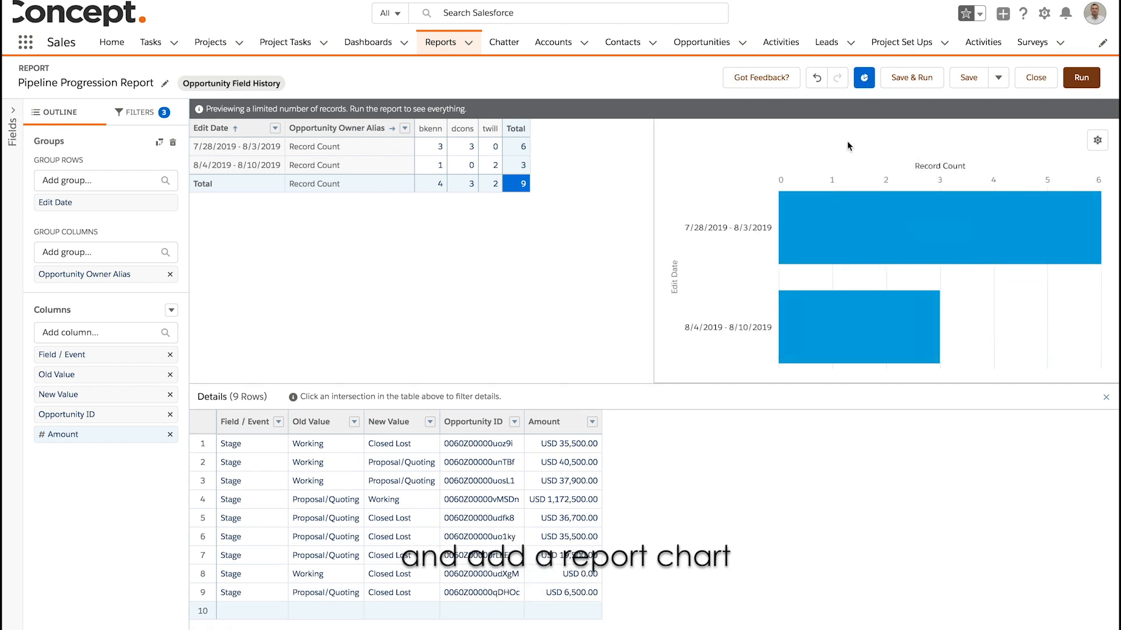
{"action": "left_click", "coordinate": [1097, 139]}
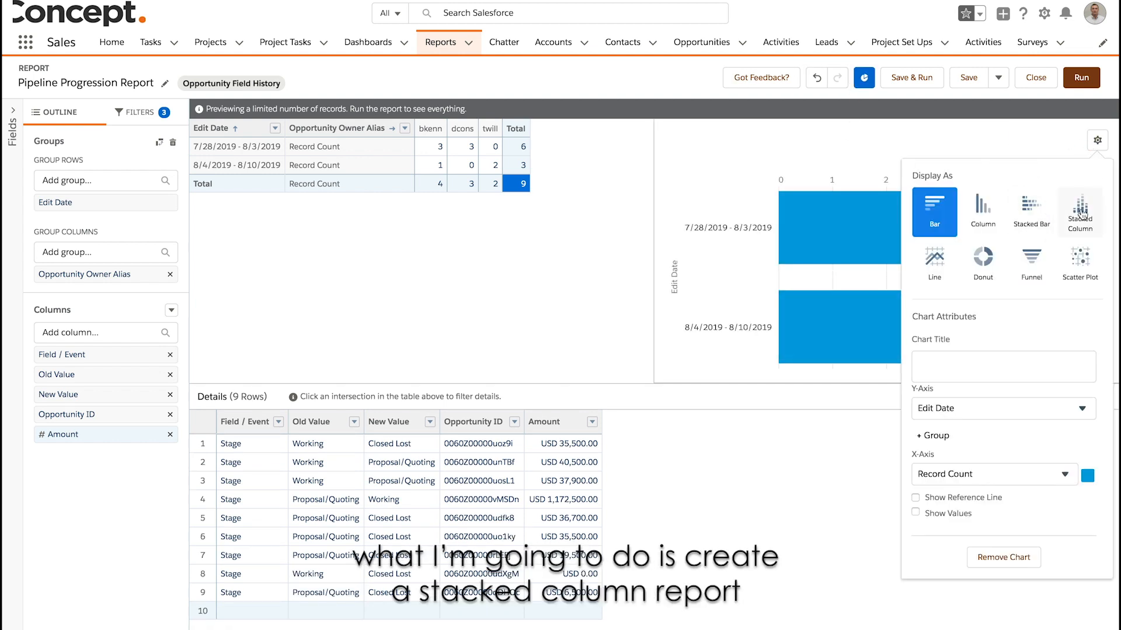
{"action": "left_click", "coordinate": [1080, 213]}
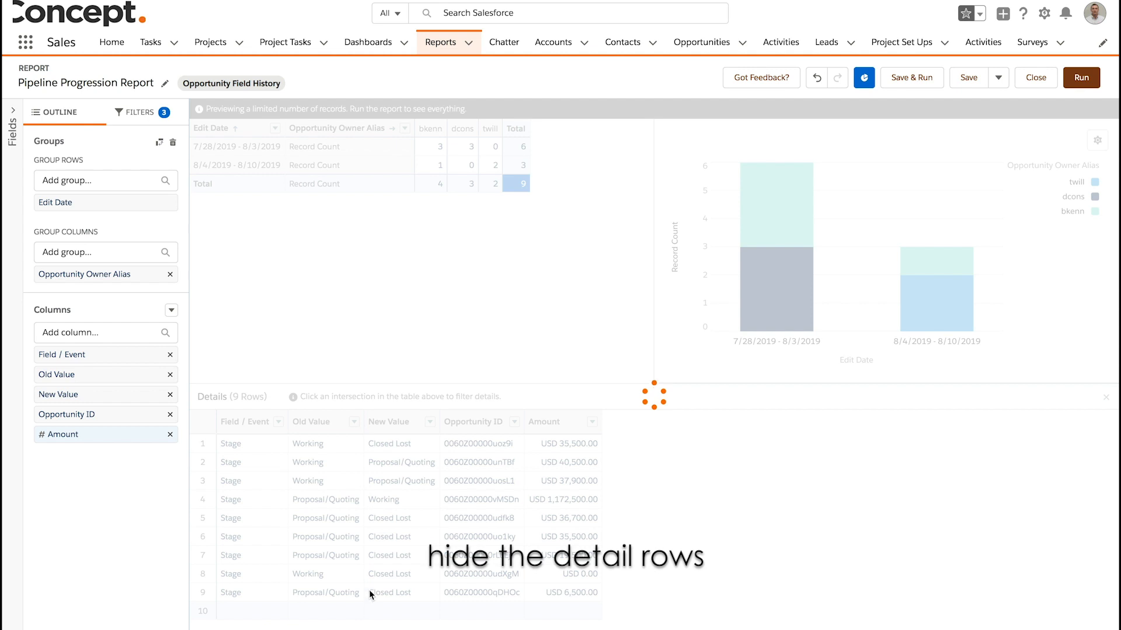
{"action": "left_click", "coordinate": [1105, 397]}
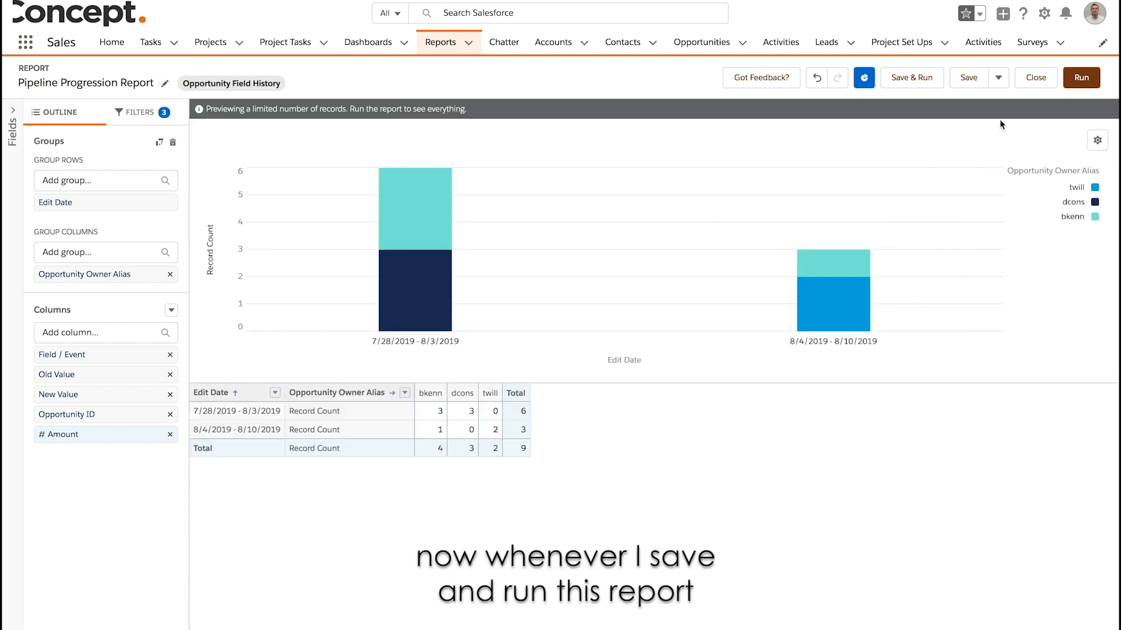
{"action": "left_click", "coordinate": [910, 77]}
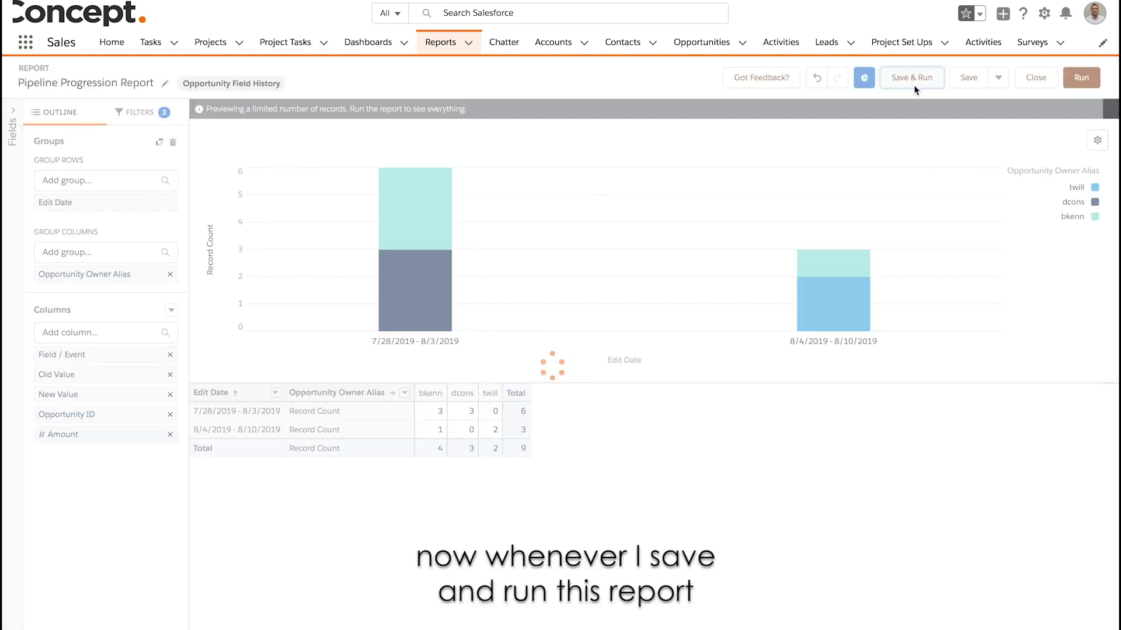
Save and run the Pipeline Progression Report, showing 41 records across six weeks and seven owners.
{"action": "left_click", "coordinate": [911, 77]}
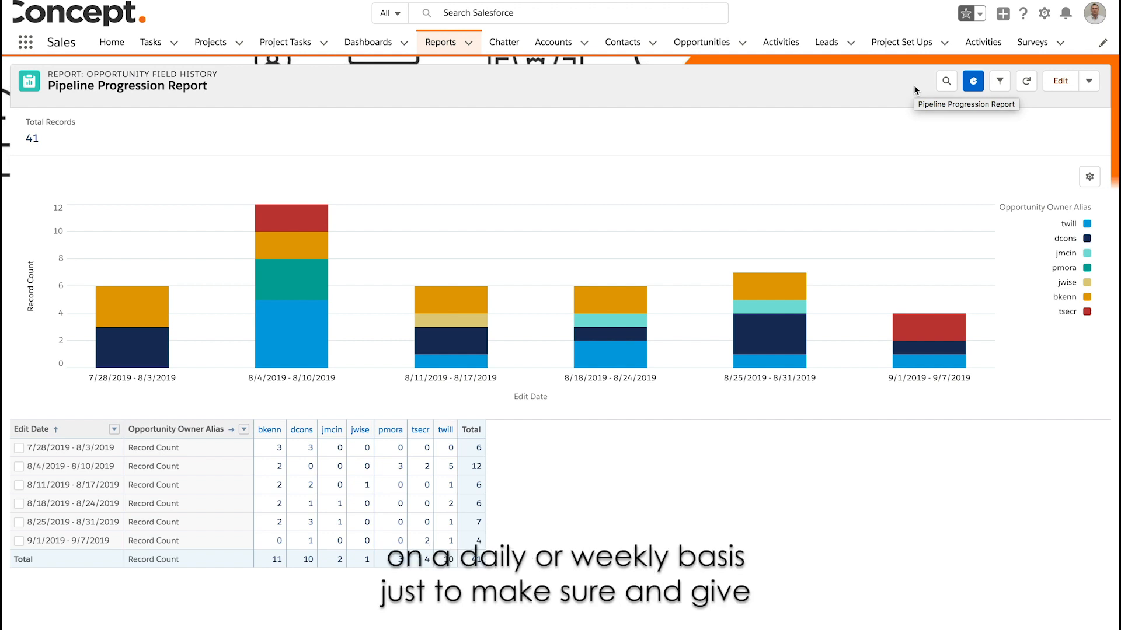
{"action": "mouse_move", "coordinate": [916, 89]}
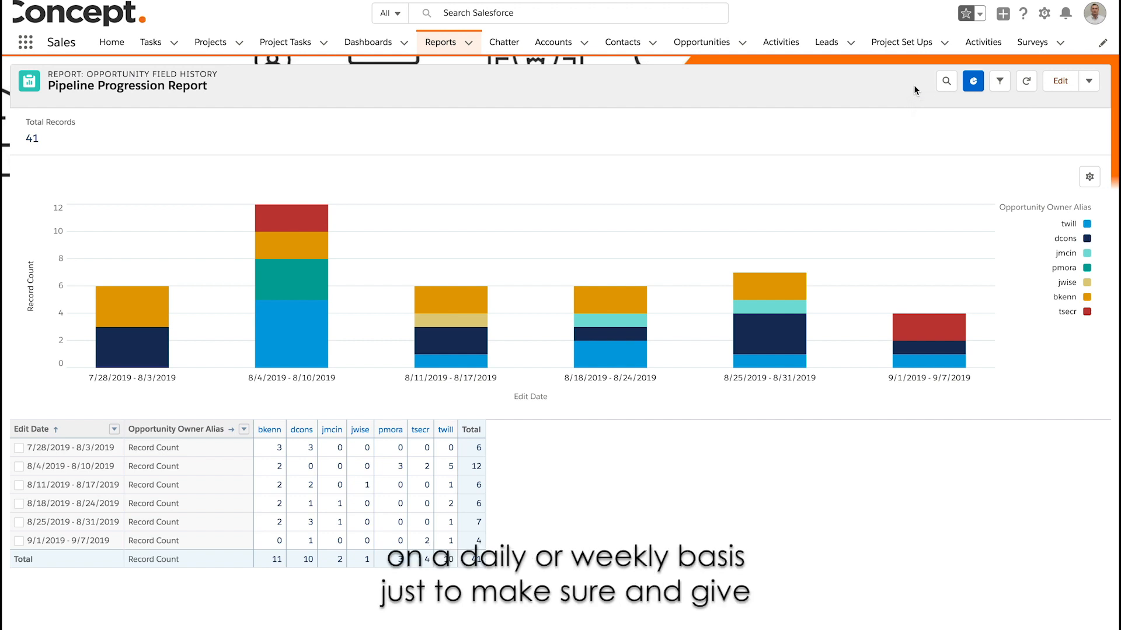